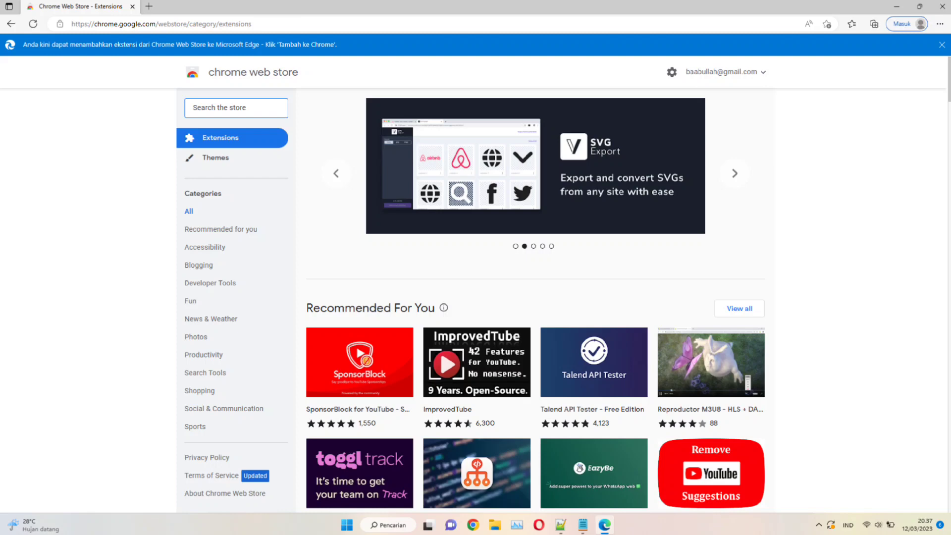
# Find SpeakGPT in the Chrome Web Store and add it to Edge, confirming the install
pyautogui.write('SpeakGPT')
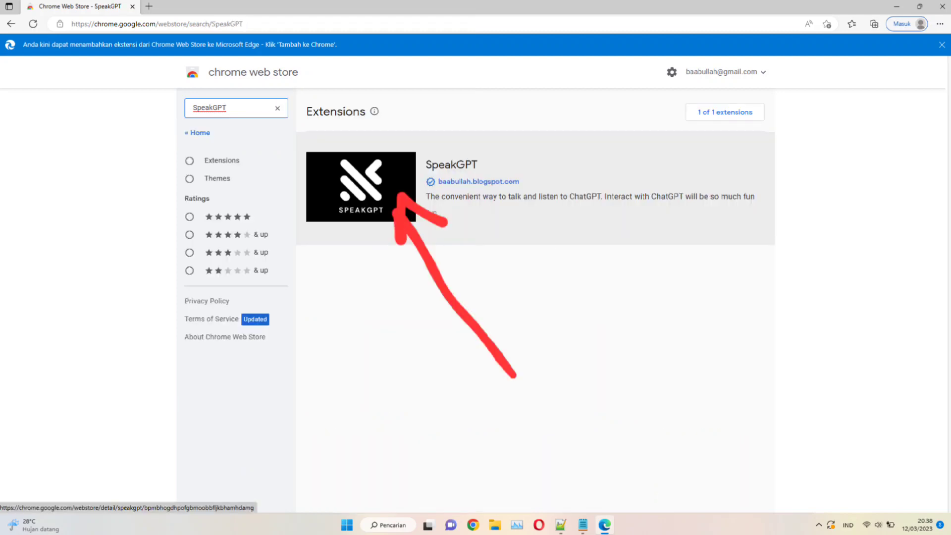
pyautogui.click(360, 186)
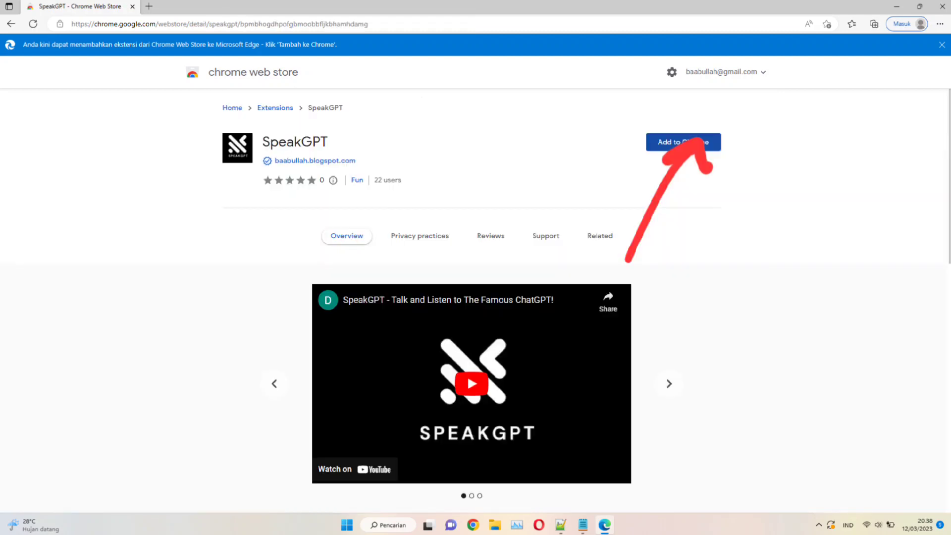
pyautogui.click(682, 141)
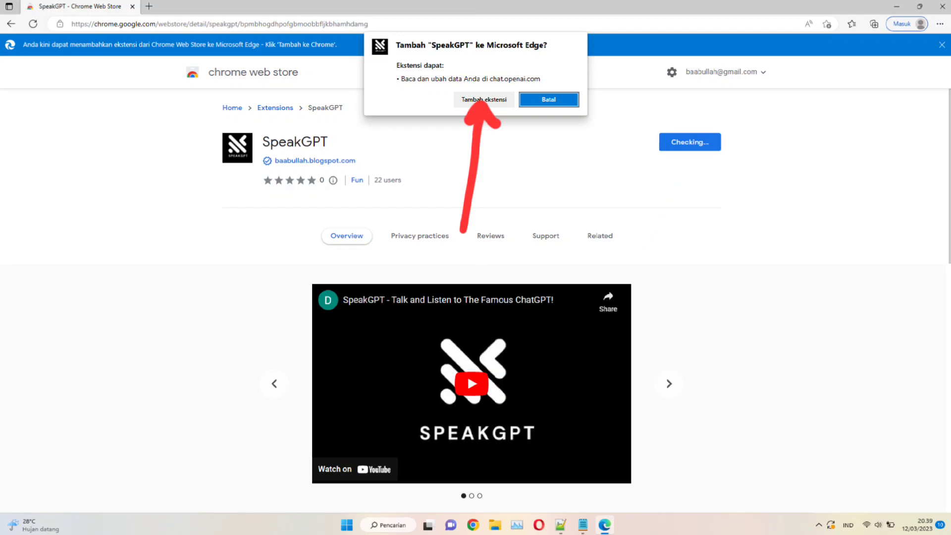
pyautogui.click(484, 99)
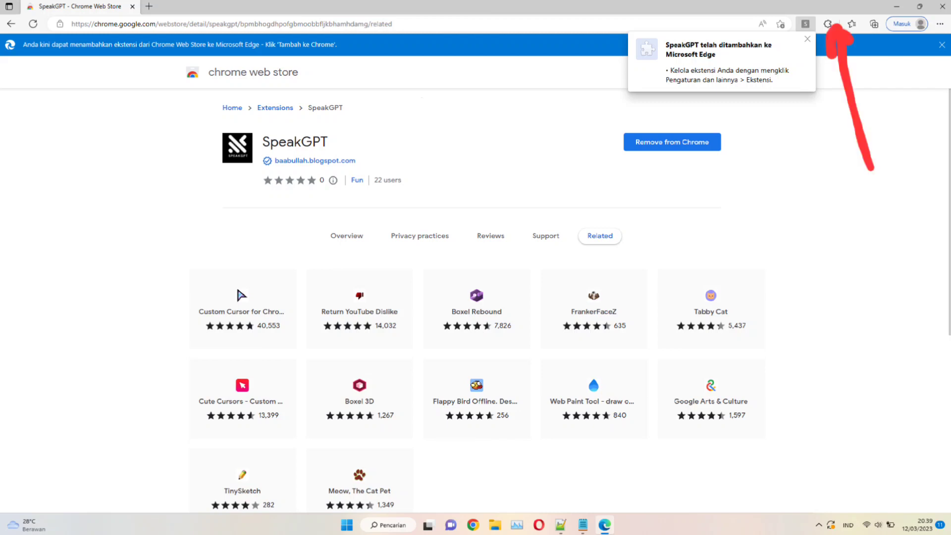
# Pin SpeakGPT to the Edge toolbar and go to its extension options
pyautogui.click(826, 24)
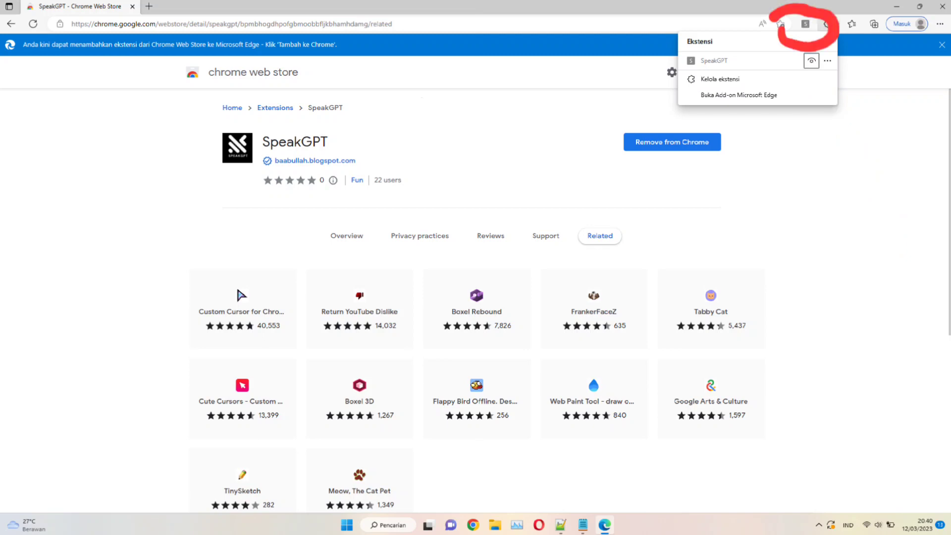
pyautogui.click(826, 61)
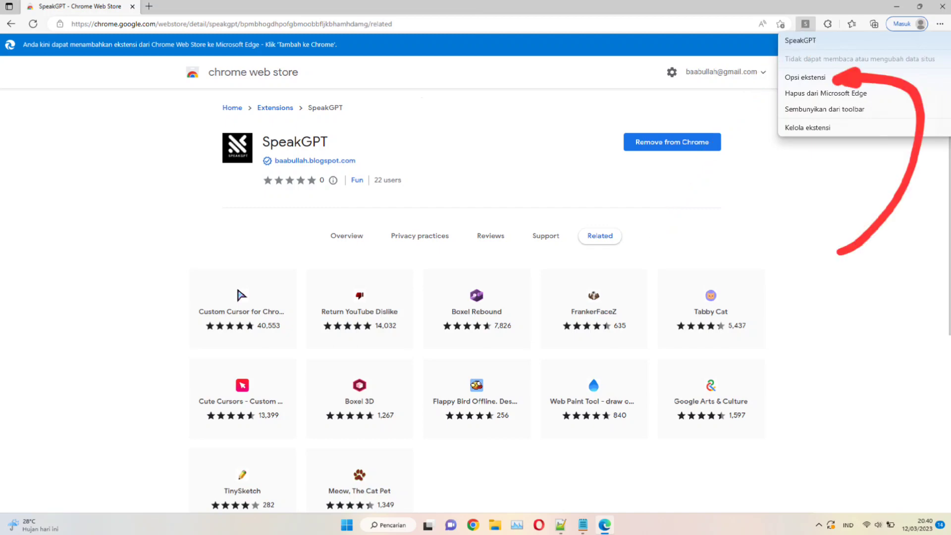
pyautogui.click(805, 77)
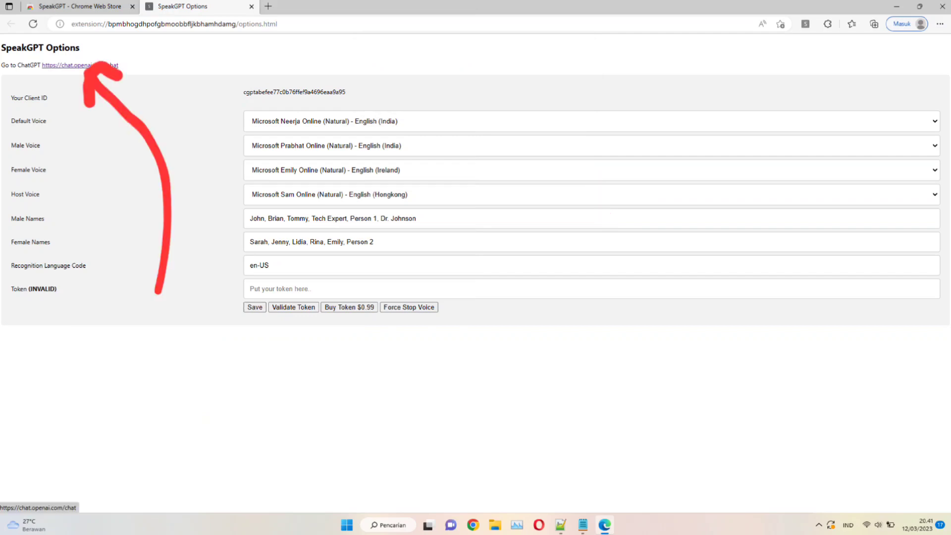
# Use the Go to ChatGPT link to reach the new chat page with the microphone icon
pyautogui.click(80, 65)
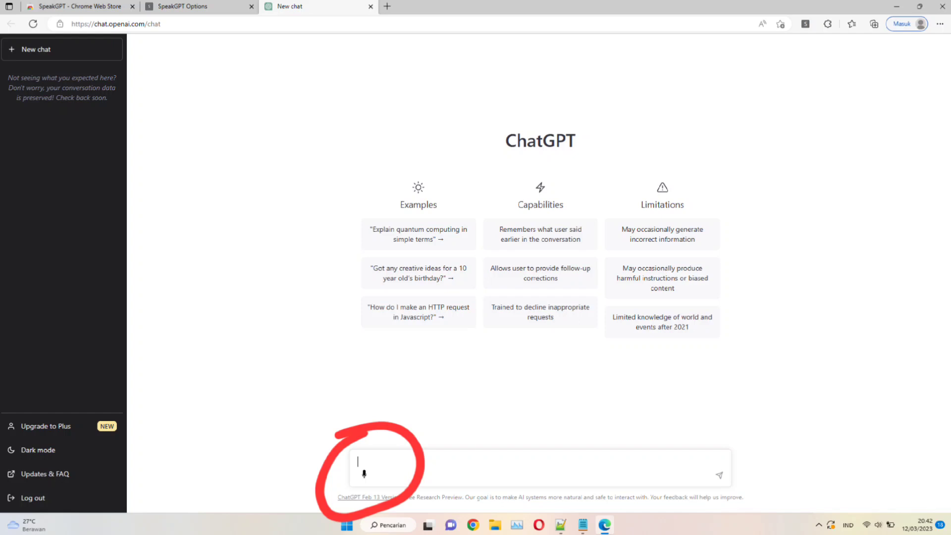